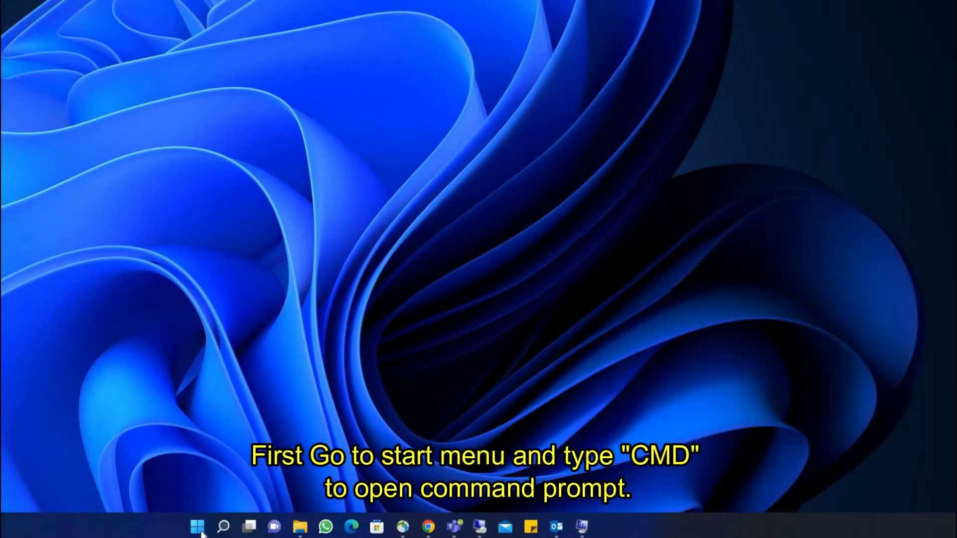
Step: Search the Start menu for cmd to launch Command Prompt
{"action": "left_click", "coordinate": [196, 526]}
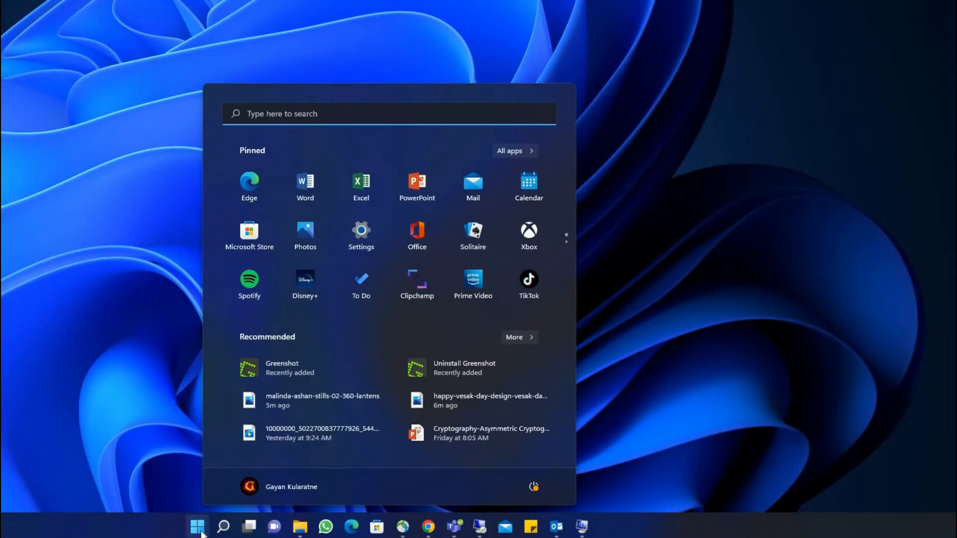
{"action": "type", "text": "cmd"}
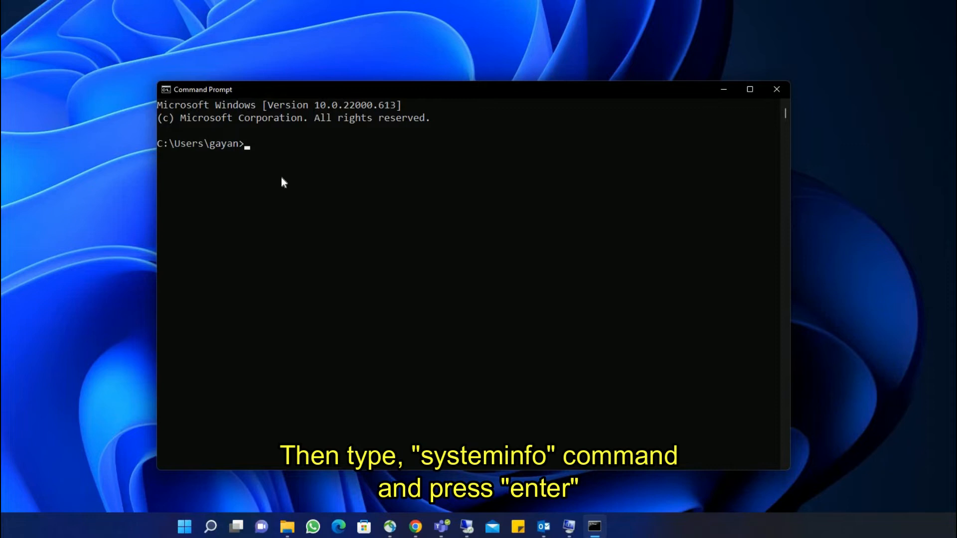
Step: Run the systeminfo command at the Command Prompt
{"action": "type", "text": "systeminfo"}
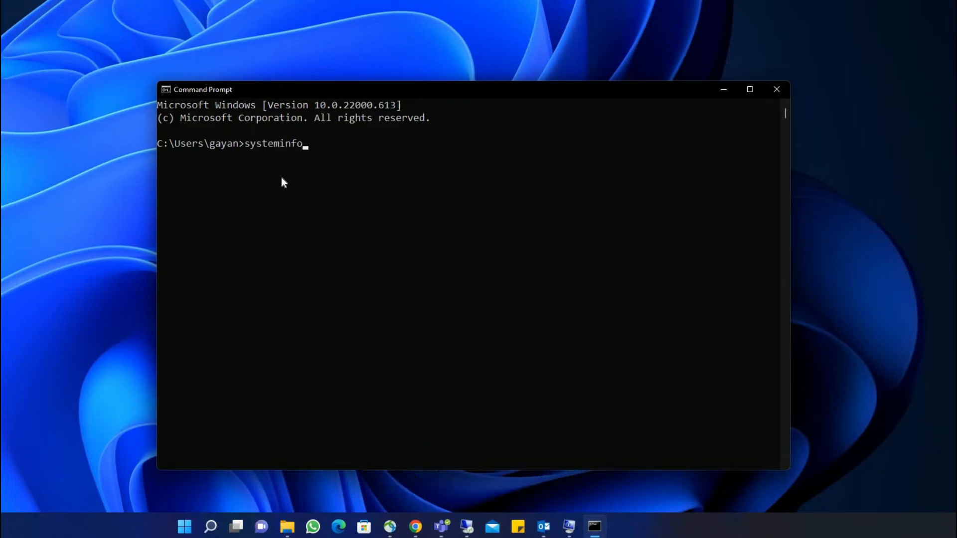
{"action": "key", "text": "Return"}
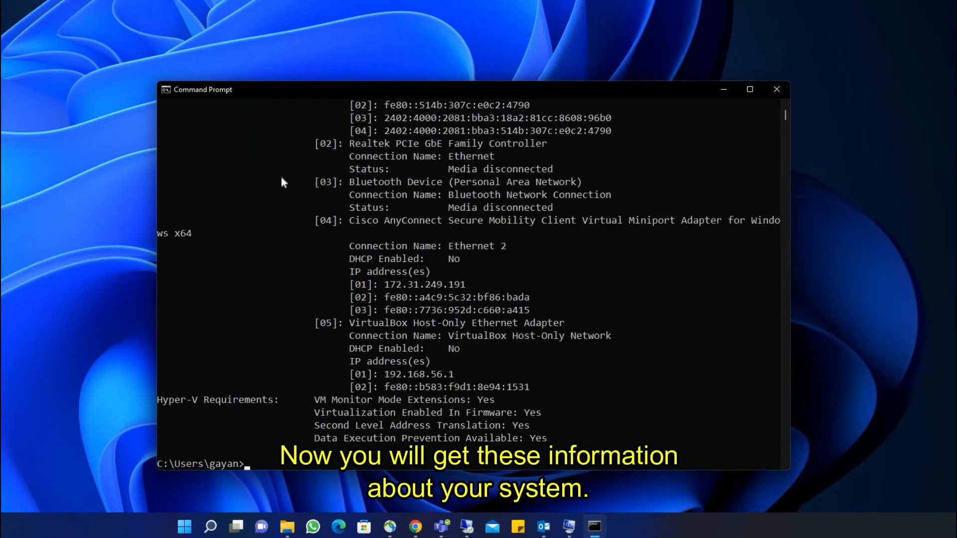
Step: Scroll up the systeminfo output to the OS details and System Boot Time
{"action": "scroll", "scroll_direction": "up", "scroll_amount": 3}
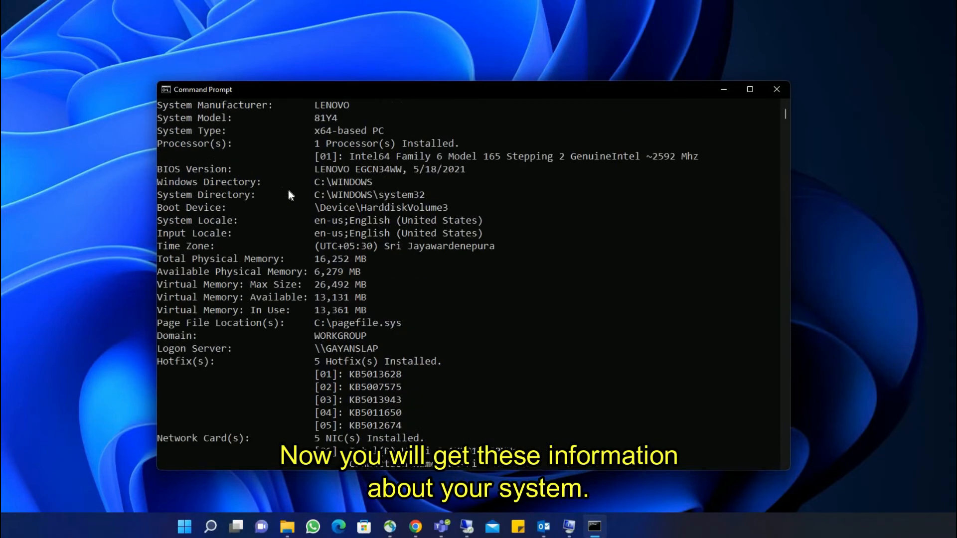
{"action": "scroll", "scroll_direction": "up", "scroll_amount": 3}
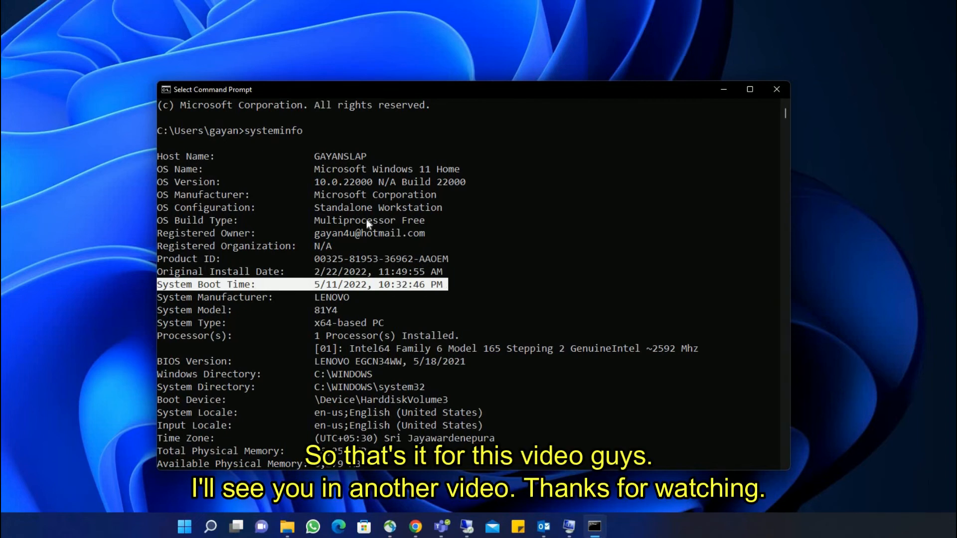
{"action": "mouse_move", "coordinate": [191, 11]}
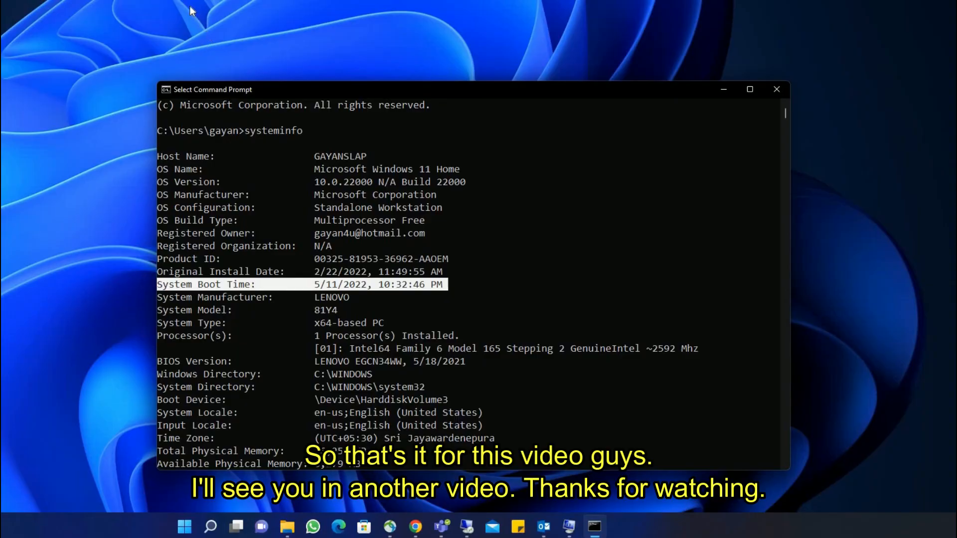